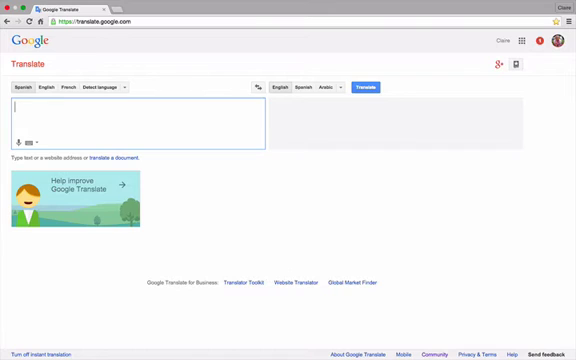
mouse_move(222, 114)
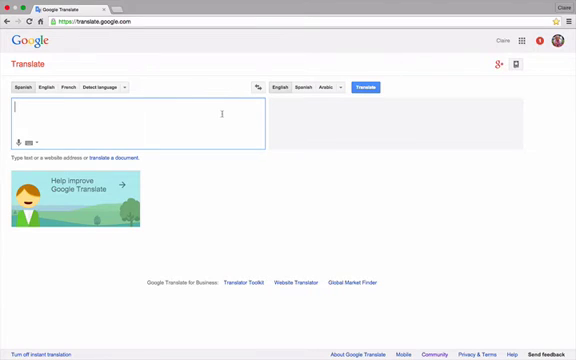
Step: Enter 'I get up early and go to bed late.' then its Spanish 'Me levanto temprano y me acuesto tarde.' for translation
text(I get up early and go to bed late.)
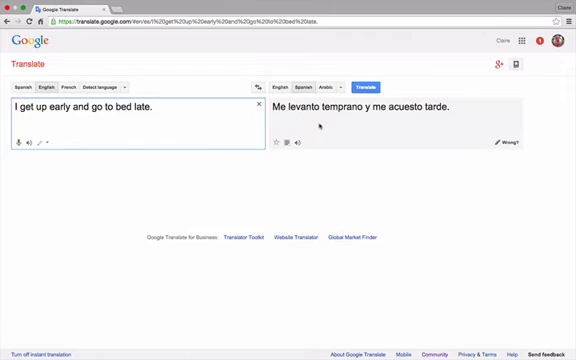
mouse_move(470, 112)
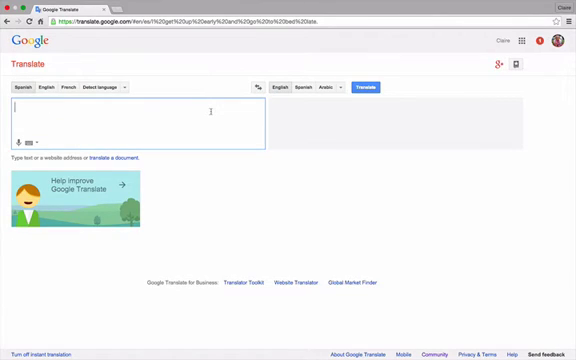
text(Me levanto temprano y me acuesto tarde.)
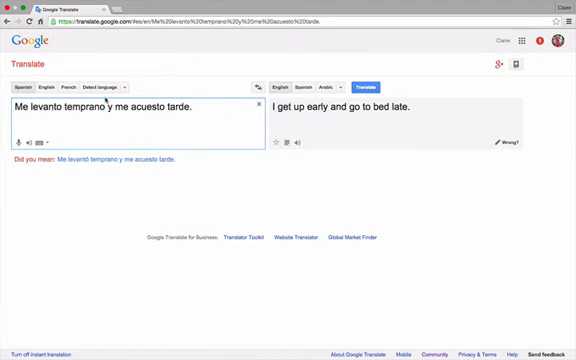
Step: Look up the dictionary entry for 'temprano', then clear the Spanish sentence
double_click(100, 104)
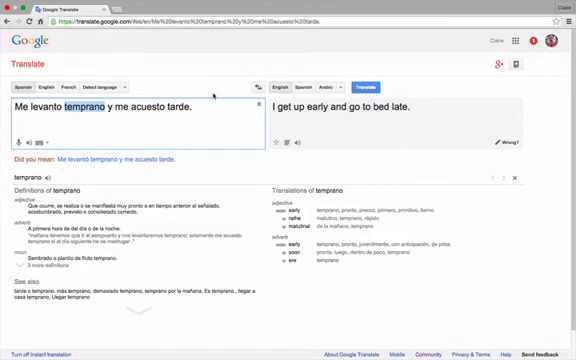
click(248, 104)
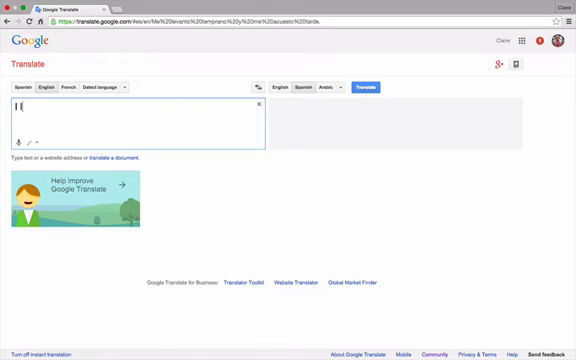
Step: Enter 'I like to leave a large tip.' to get 'Me gusta dejar una buena propina.'
text(I like to leave a large t)
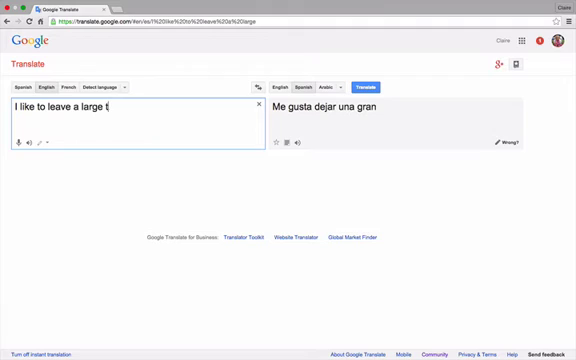
text(ip.)
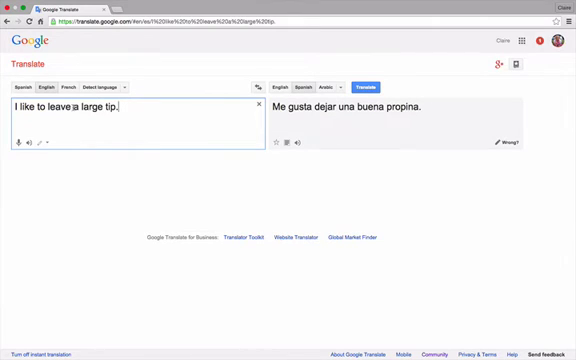
Step: Enter 'I often leave a tip.' to get 'A menudo me dejo una propina.'
text(I often leave a tip.)
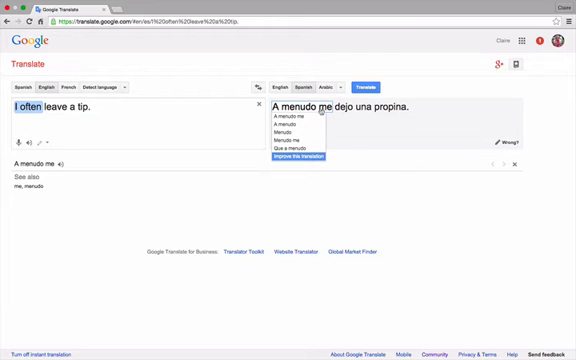
mouse_move(304, 136)
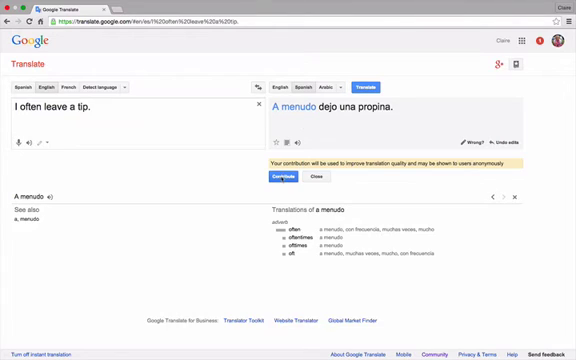
Step: Clear 'I often leave a tip.' and its Spanish translation from the source box
click(284, 180)
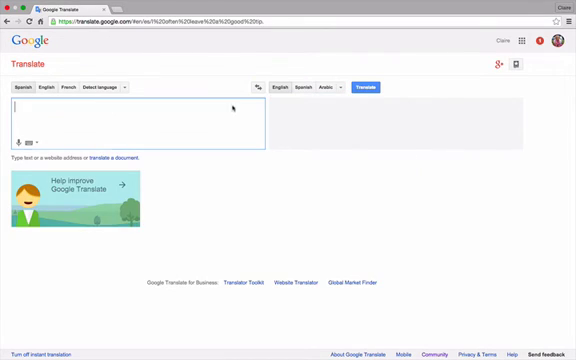
text(A menudo dejo un buen consejo.)
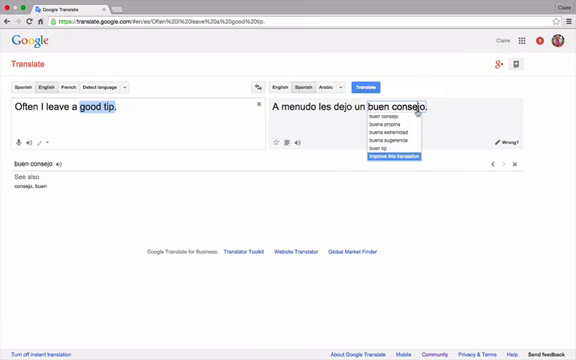
mouse_move(388, 128)
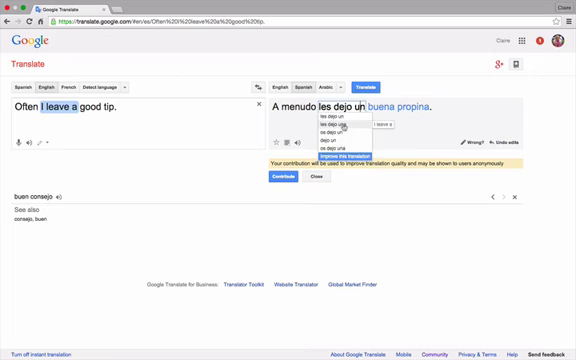
Step: Dismiss the alternatives for 'les dejo', keeping 'A menudo les dejo una buena propina.'
click(328, 140)
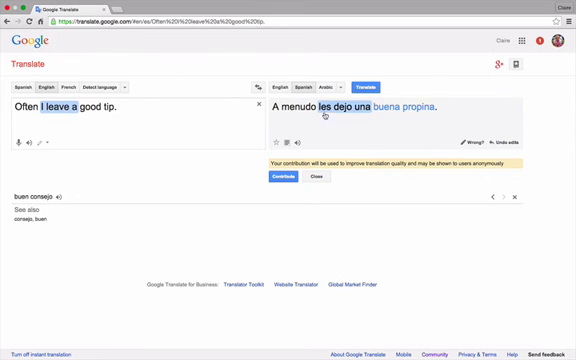